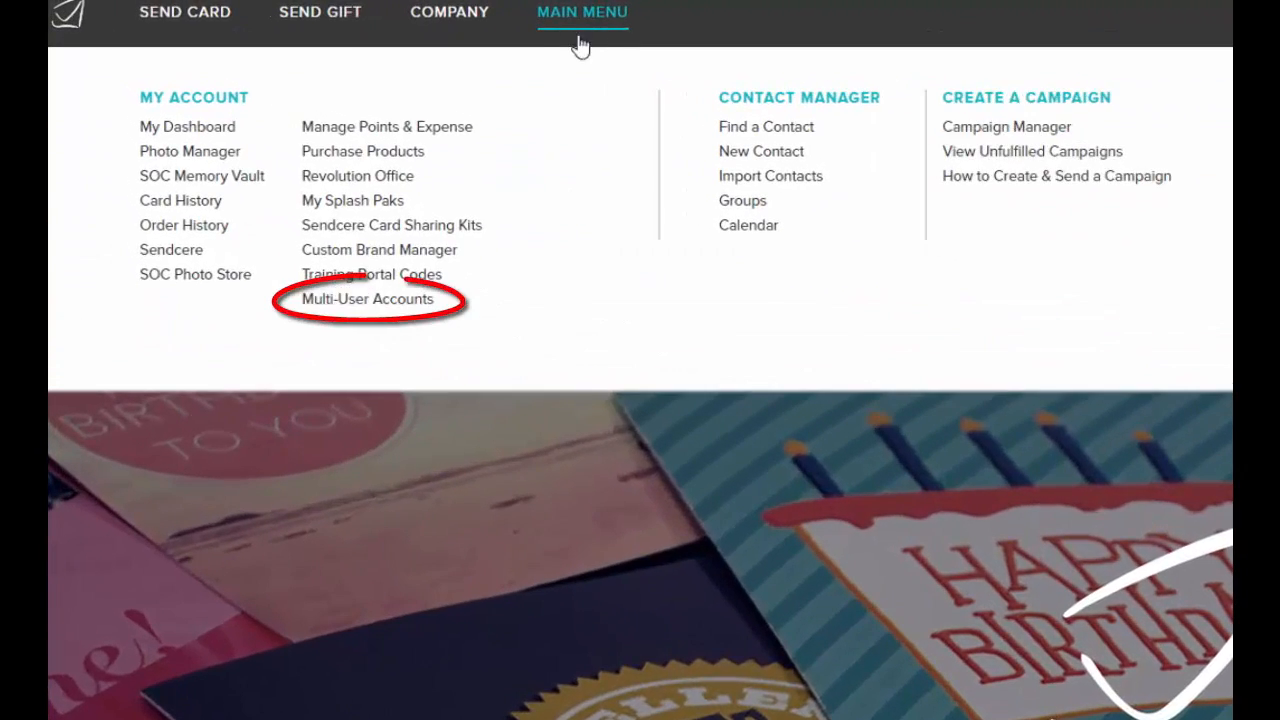
{"action": "mouse_move", "coordinate": [368, 298]}
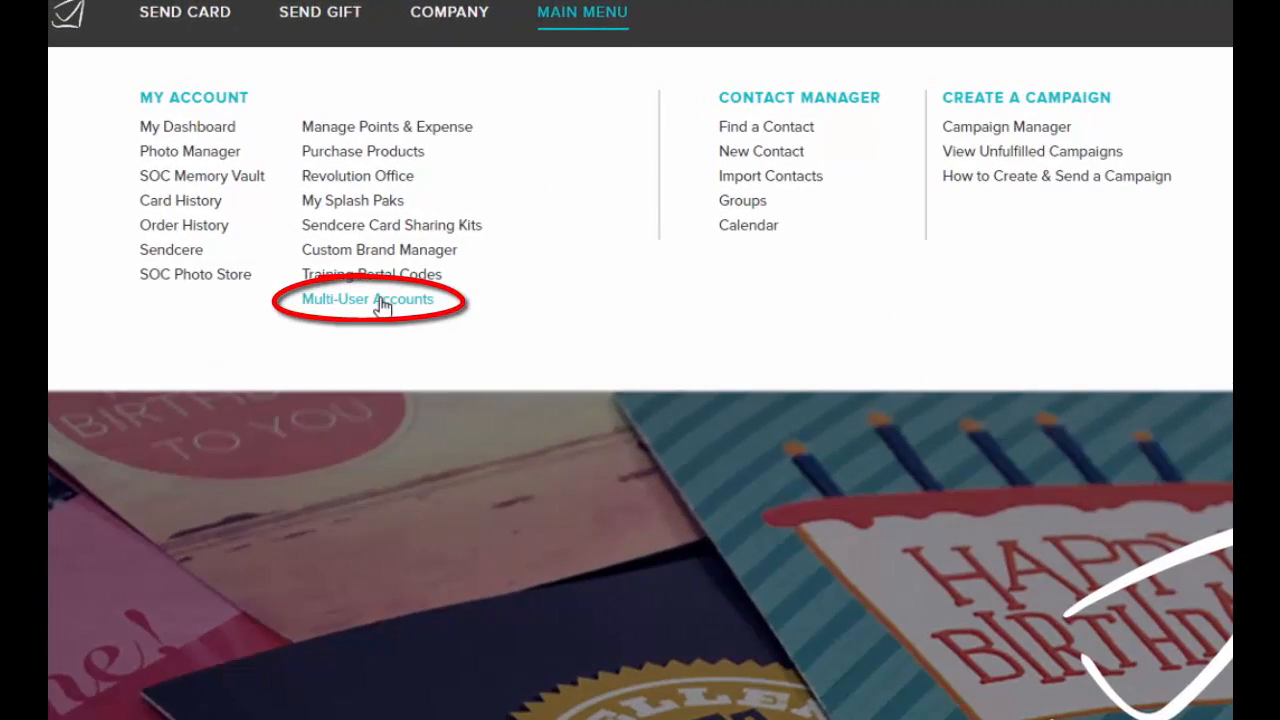
Open Multi-User Accounts from the My Account section of the Main Menu
{"action": "left_click", "coordinate": [367, 298]}
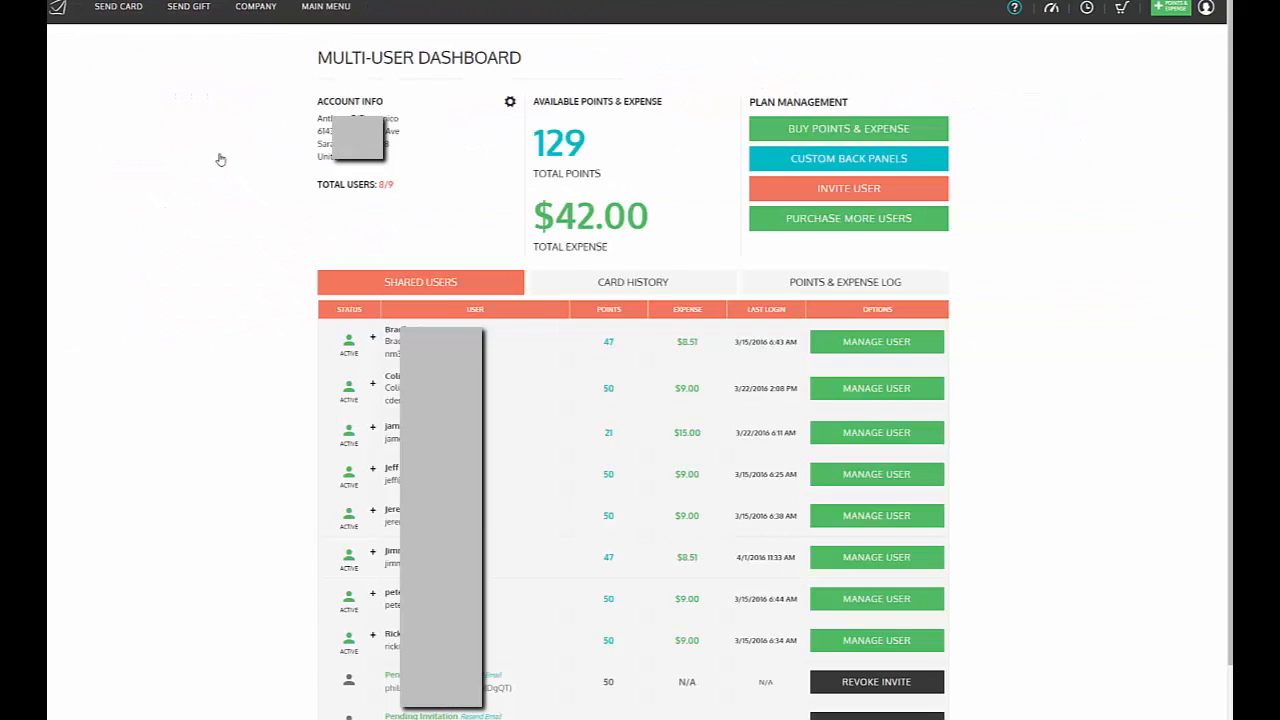
{"action": "mouse_move", "coordinate": [626, 132]}
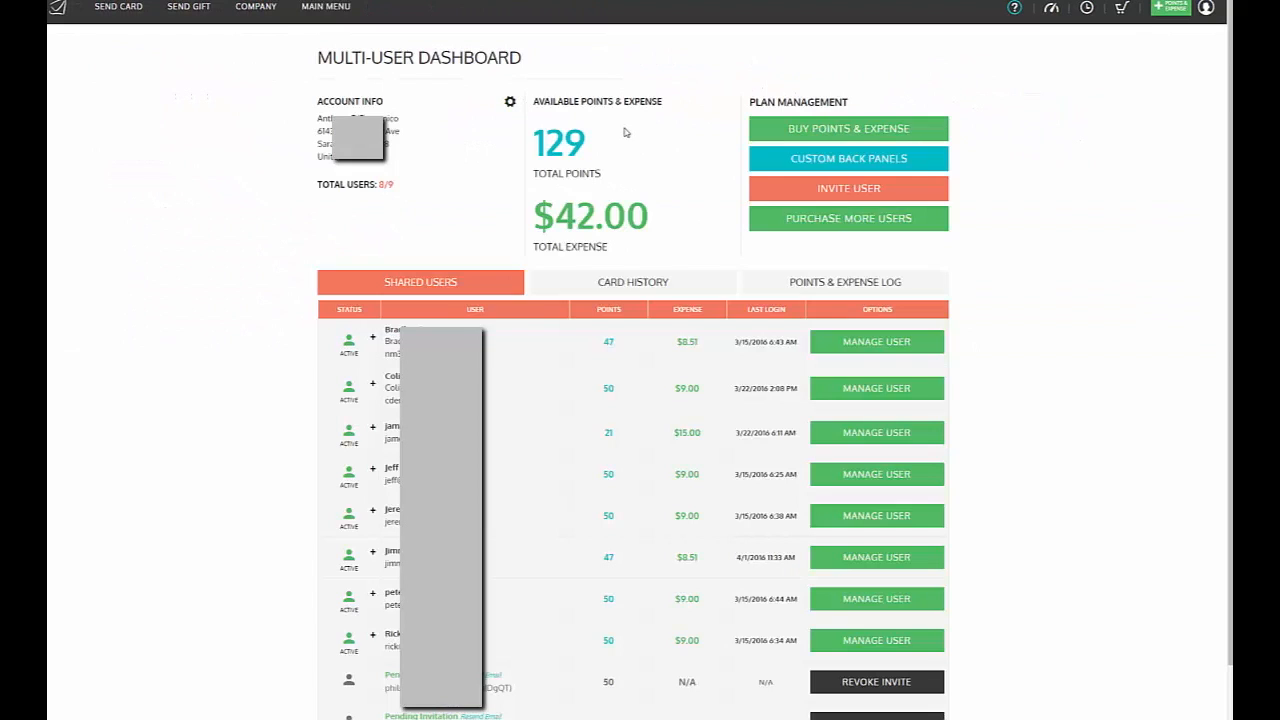
{"action": "mouse_move", "coordinate": [675, 220]}
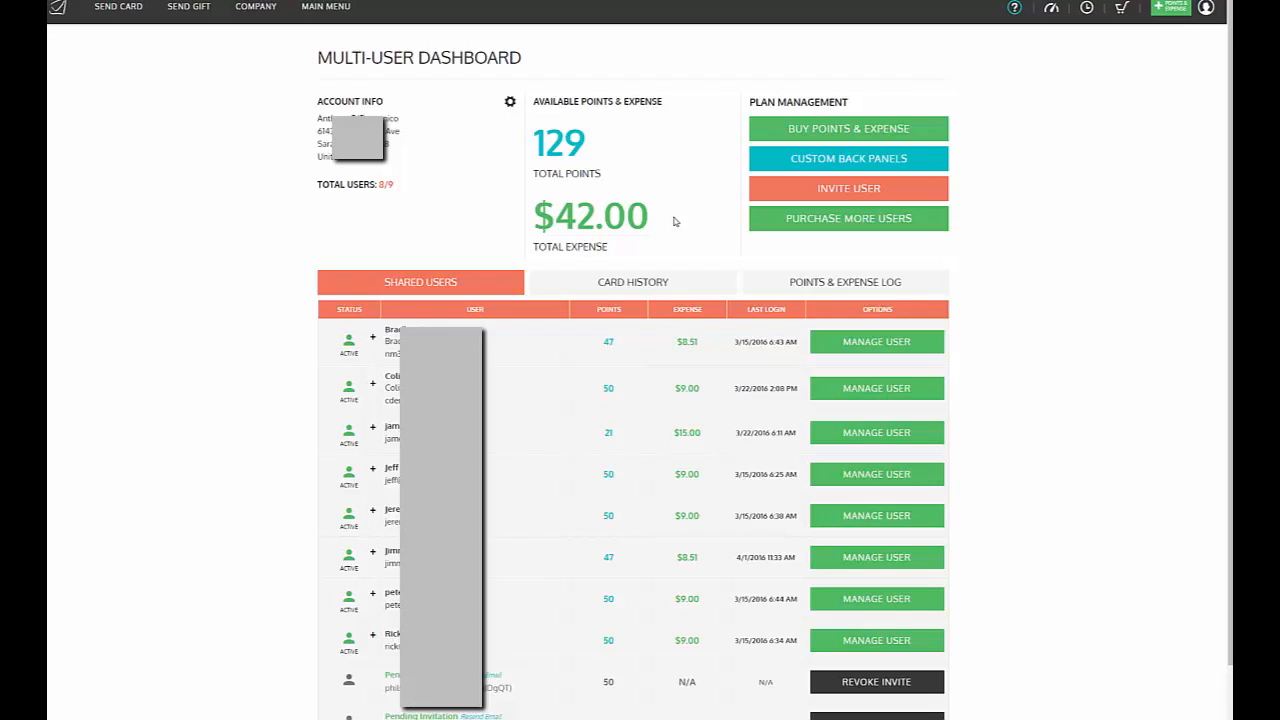
{"action": "mouse_move", "coordinate": [563, 115]}
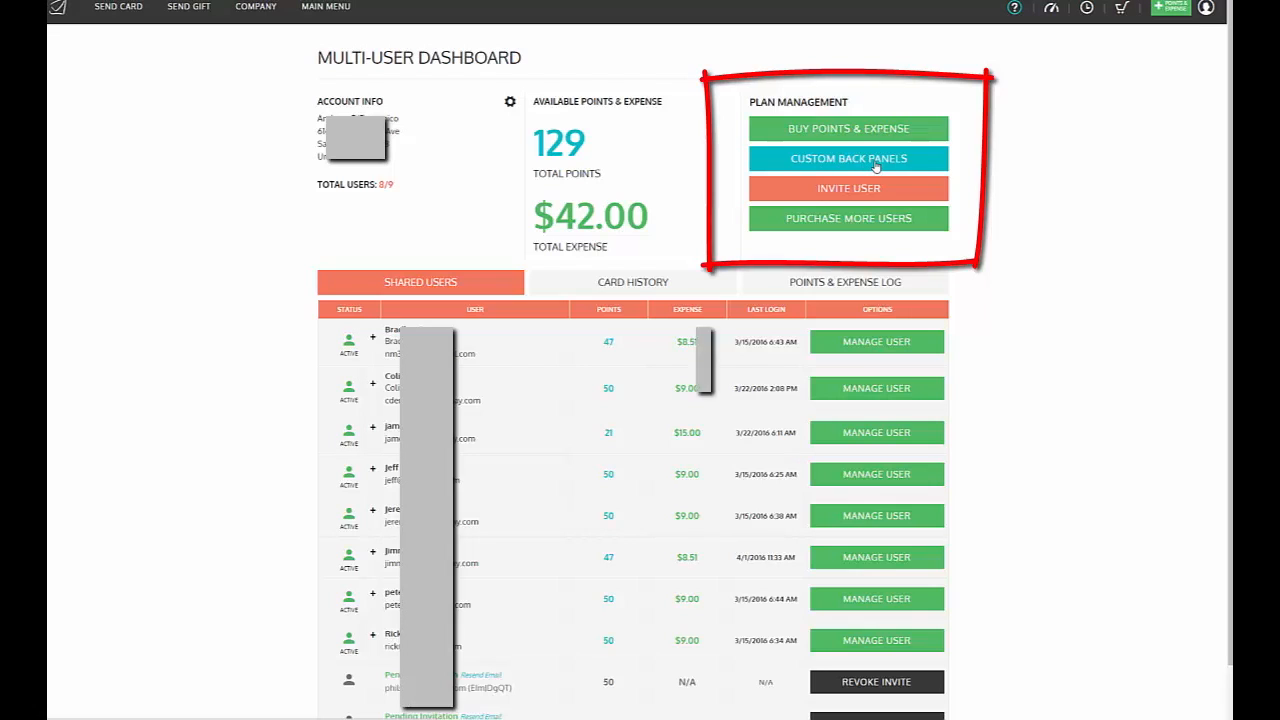
{"action": "left_click", "coordinate": [848, 158]}
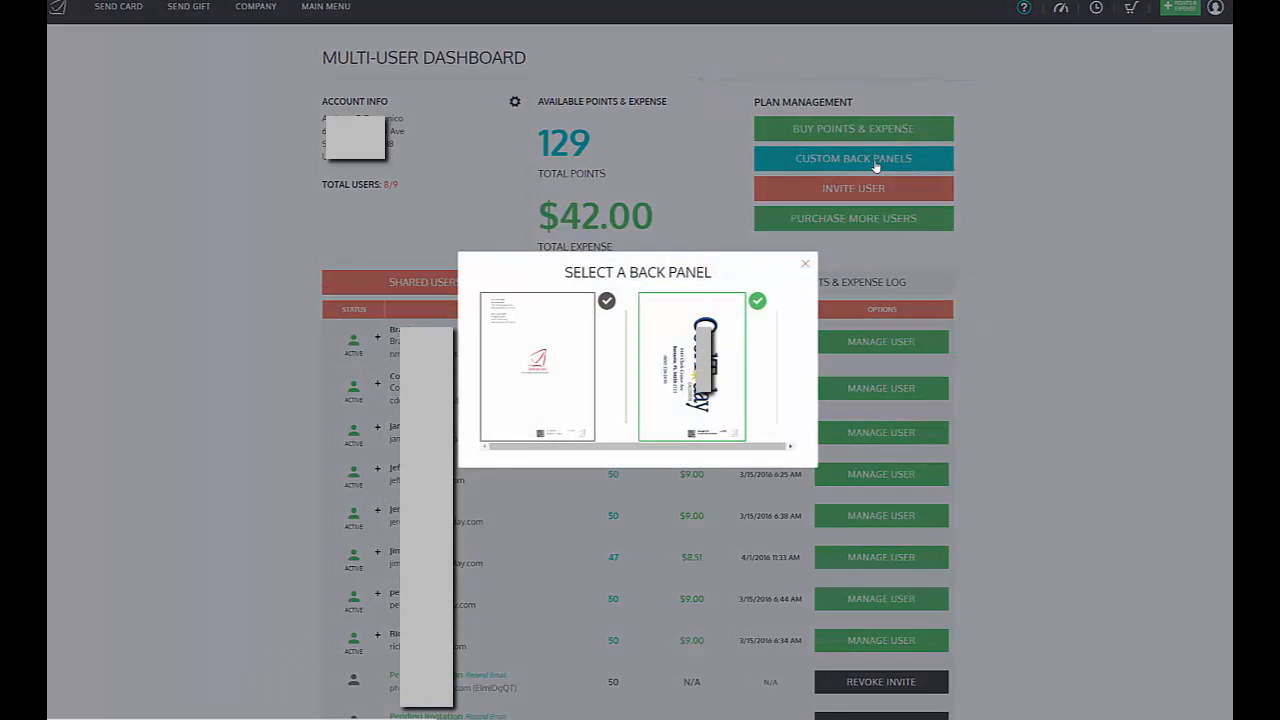
{"action": "mouse_move", "coordinate": [840, 241]}
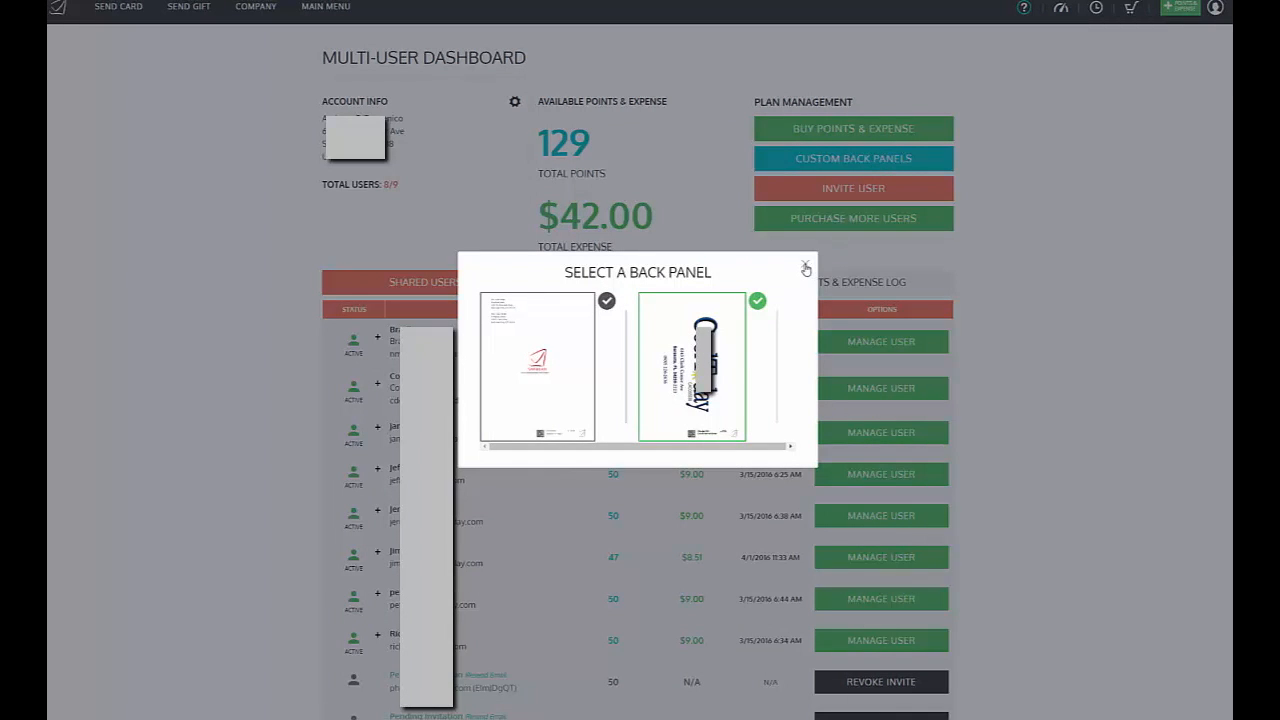
{"action": "left_click", "coordinate": [805, 269]}
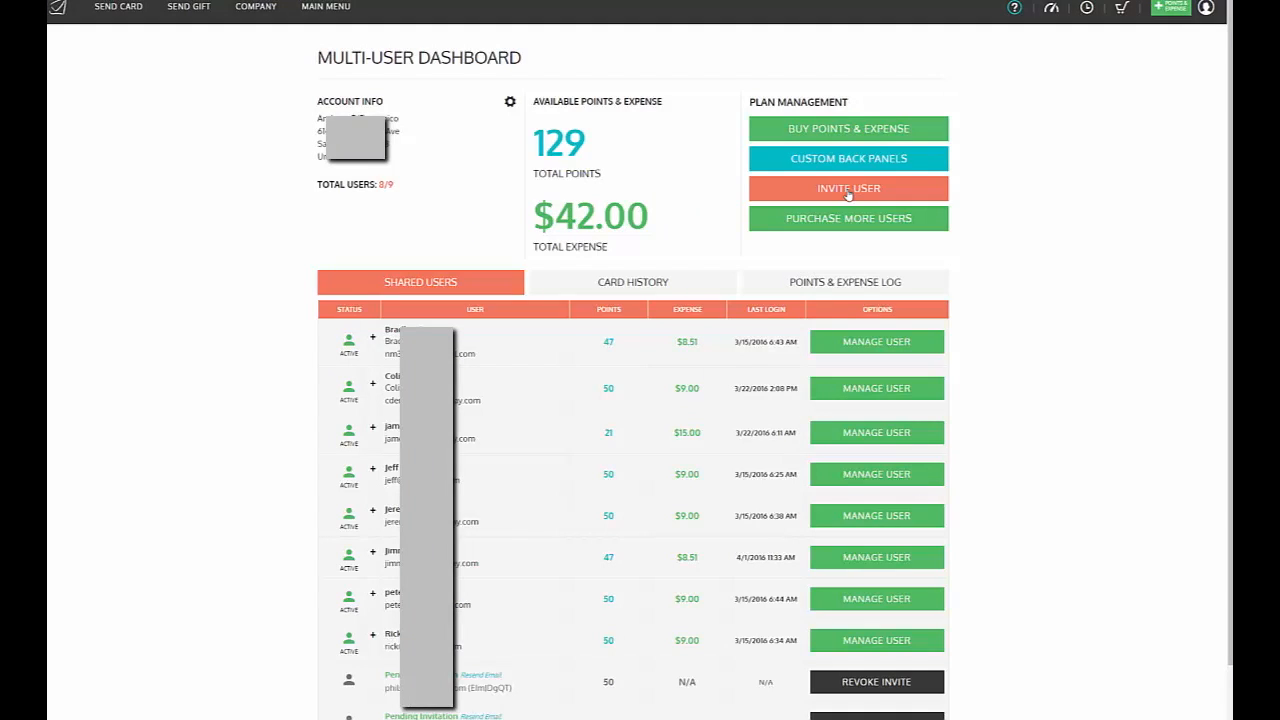
{"action": "left_click", "coordinate": [848, 188]}
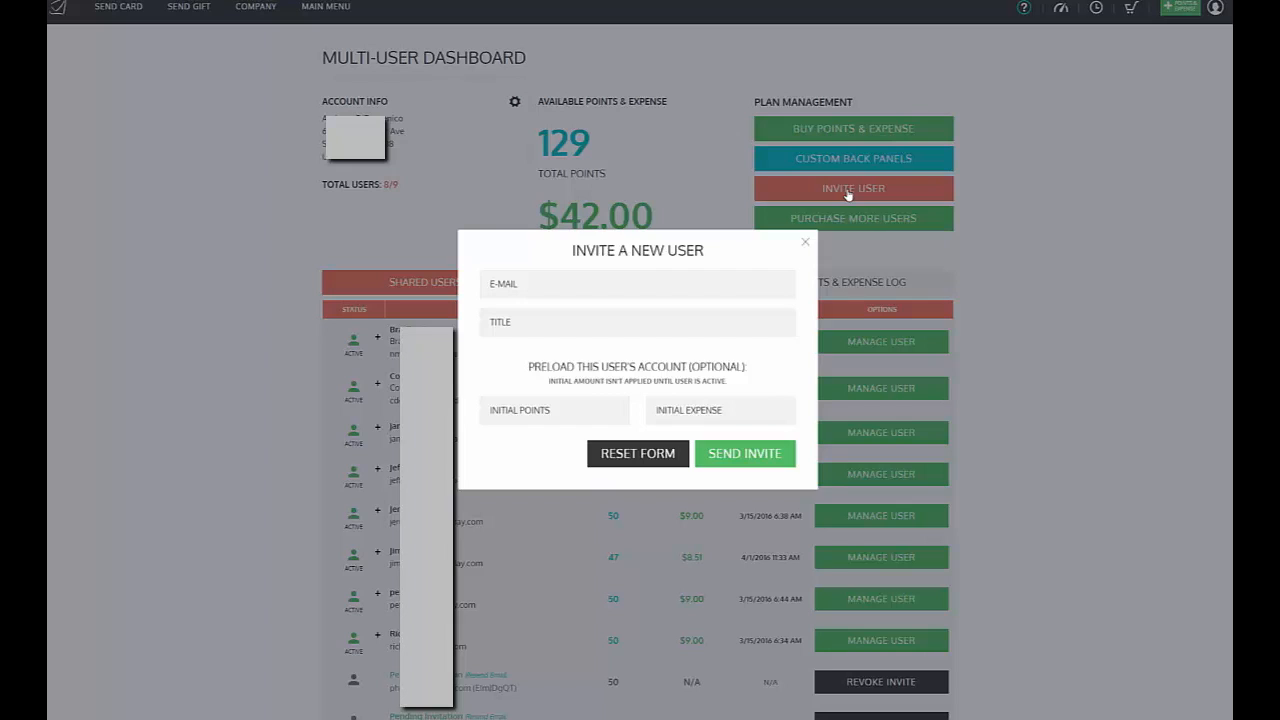
{"action": "left_click", "coordinate": [637, 283]}
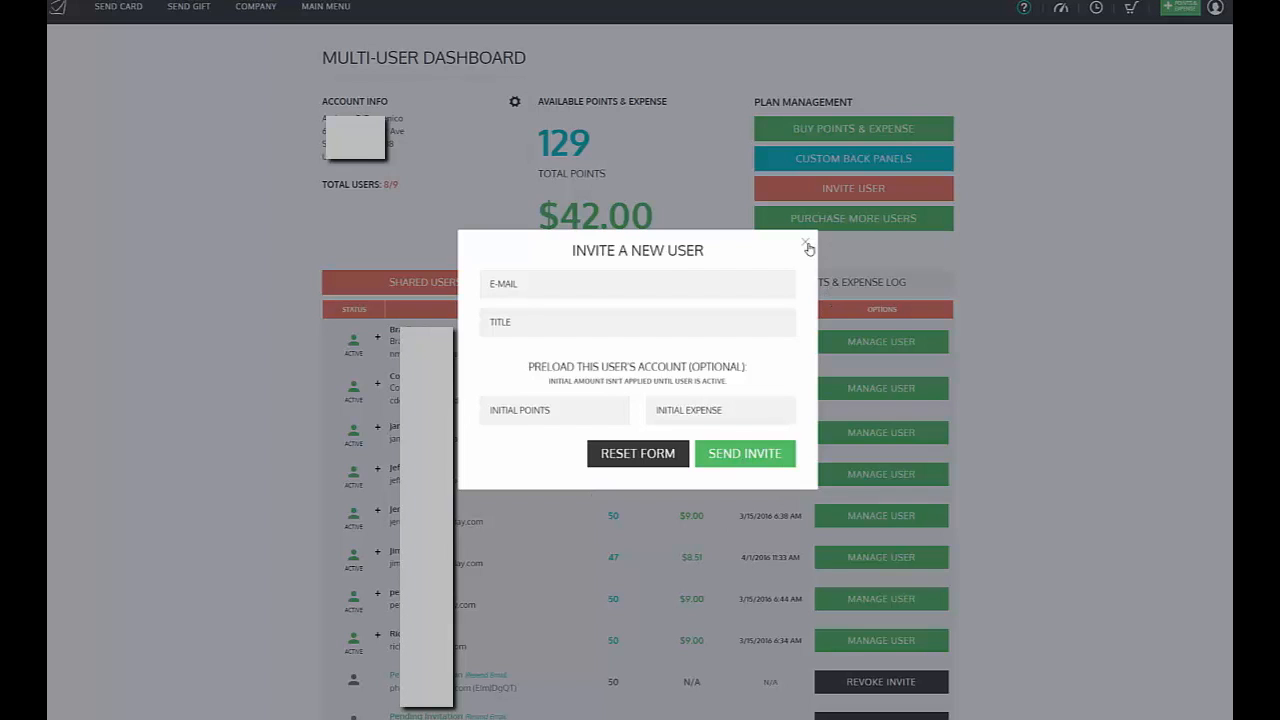
{"action": "left_click", "coordinate": [808, 246]}
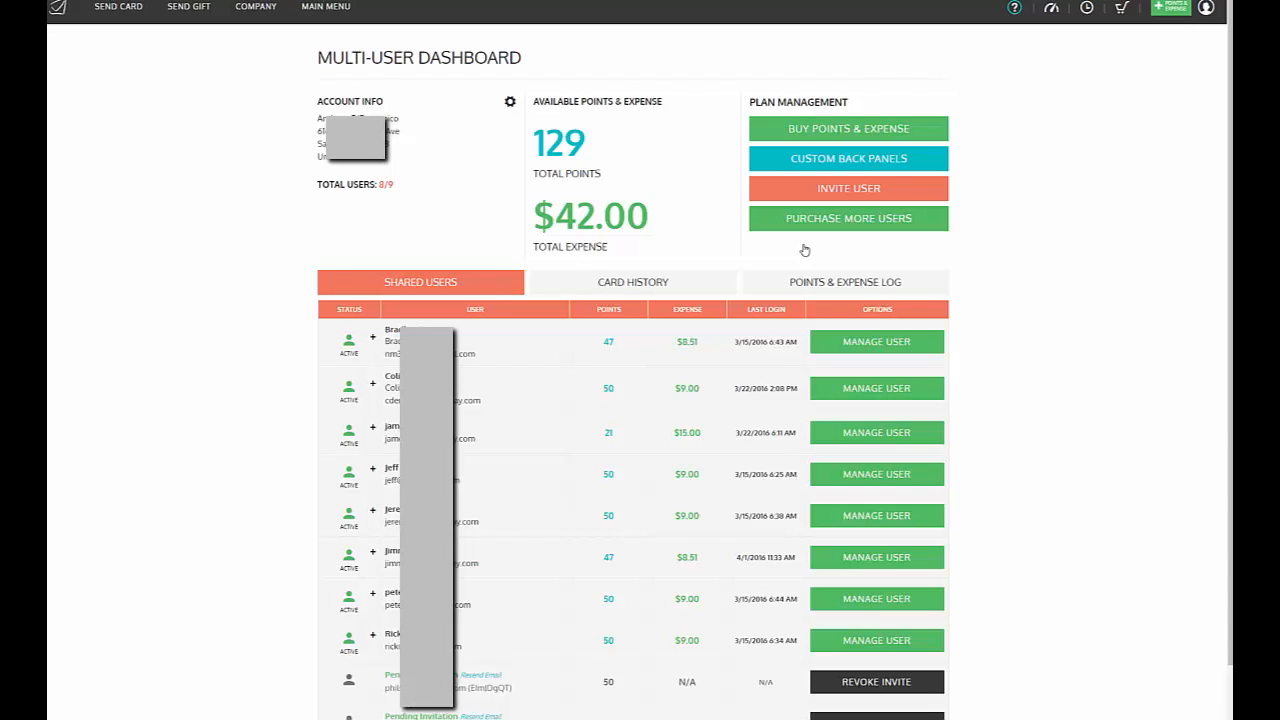
{"action": "mouse_move", "coordinate": [863, 224]}
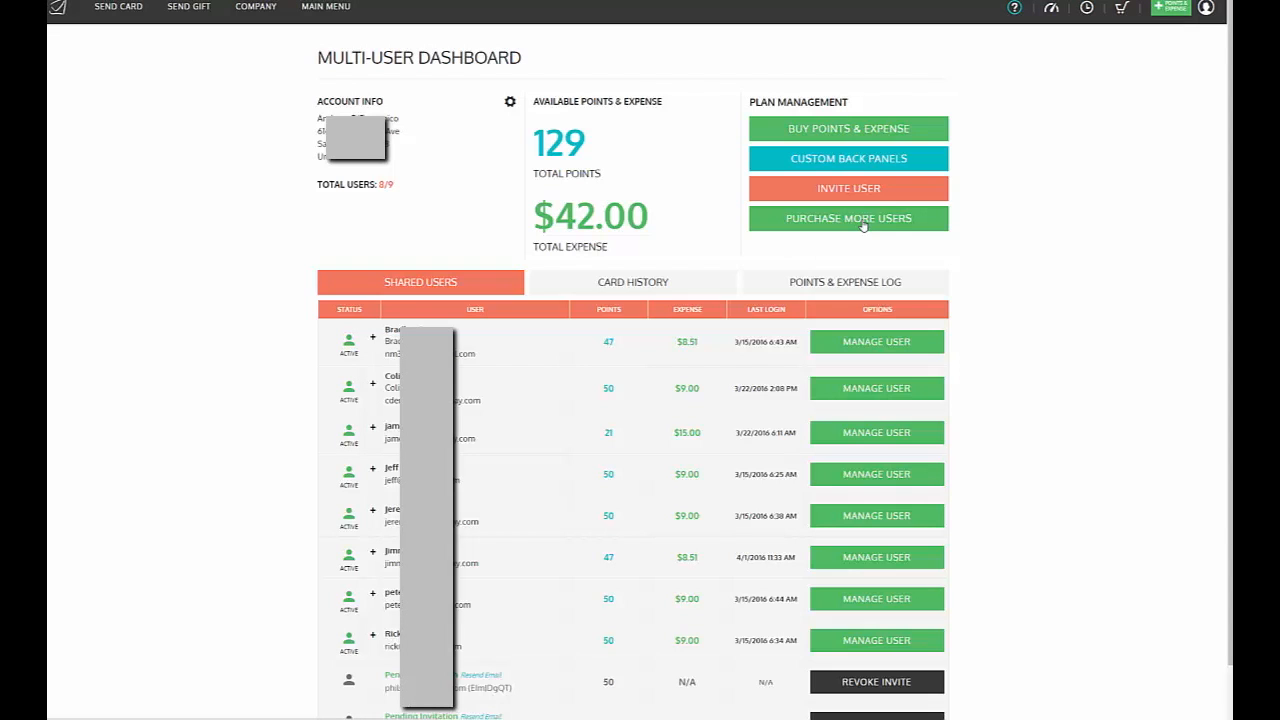
Keep the Shared Users list showing its 8 of 9 users with points, expense and last login
{"action": "left_click", "coordinate": [848, 218]}
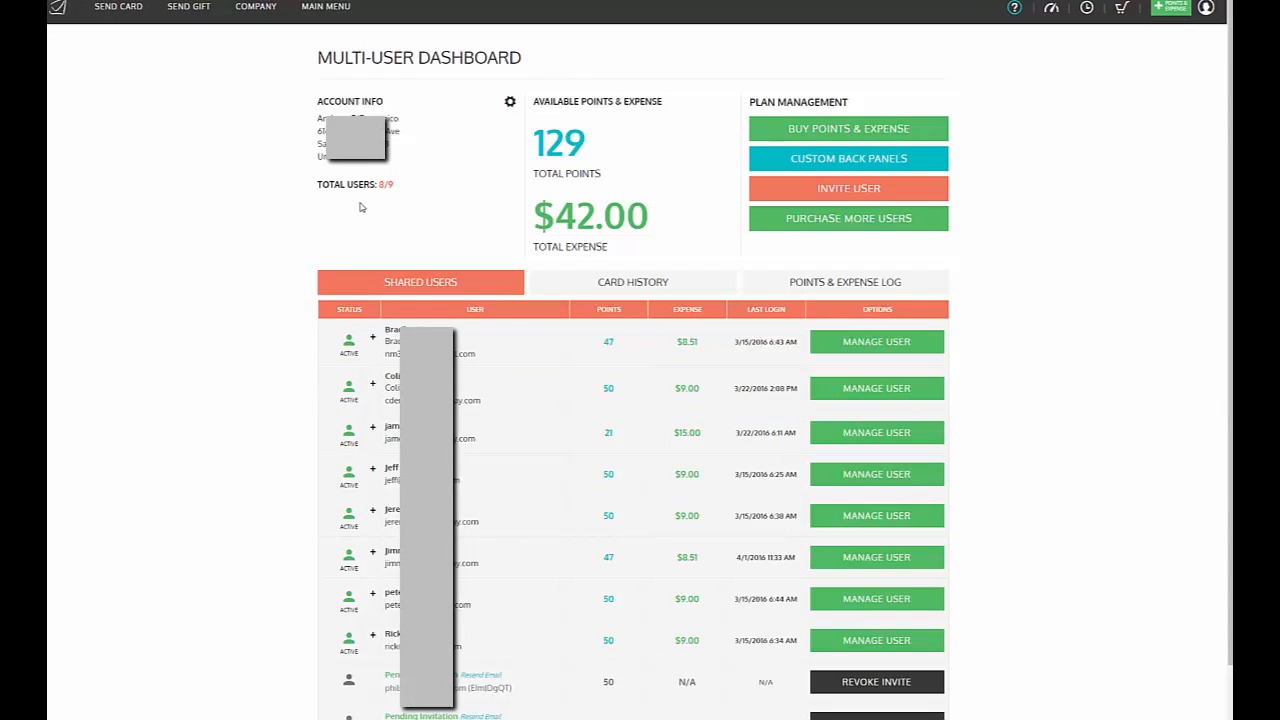
{"action": "mouse_move", "coordinate": [367, 198]}
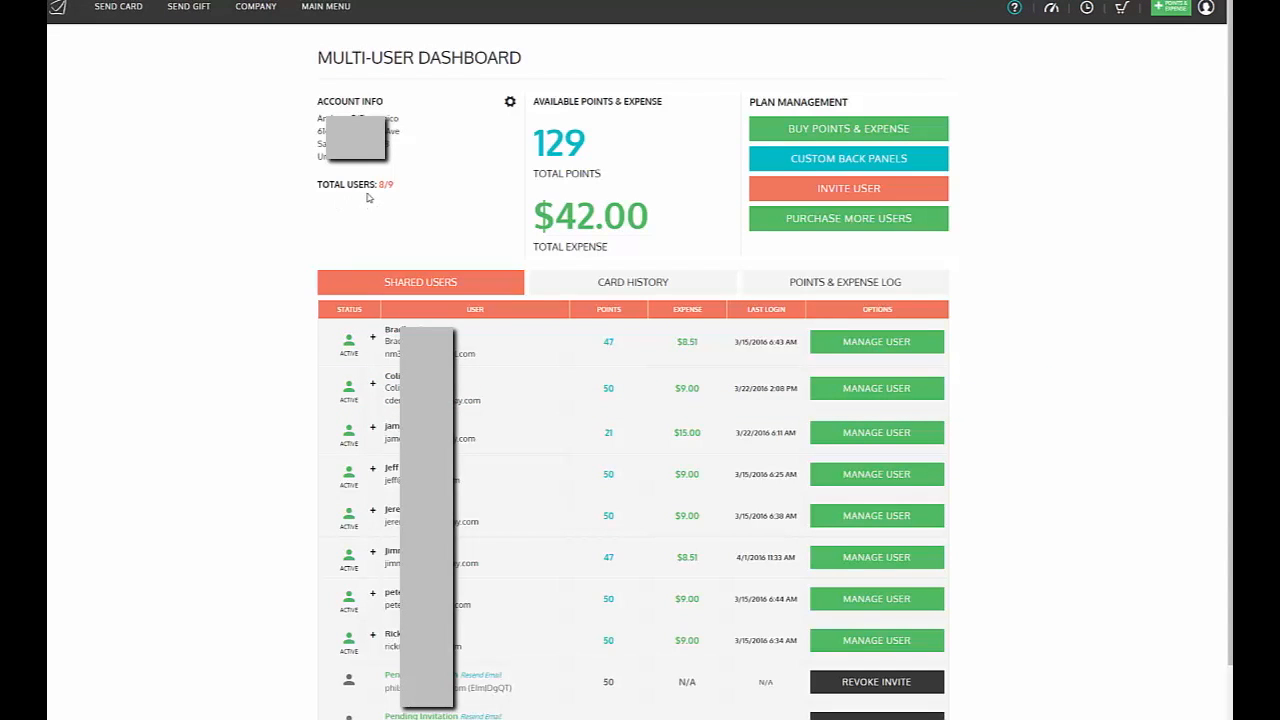
{"action": "mouse_move", "coordinate": [381, 197]}
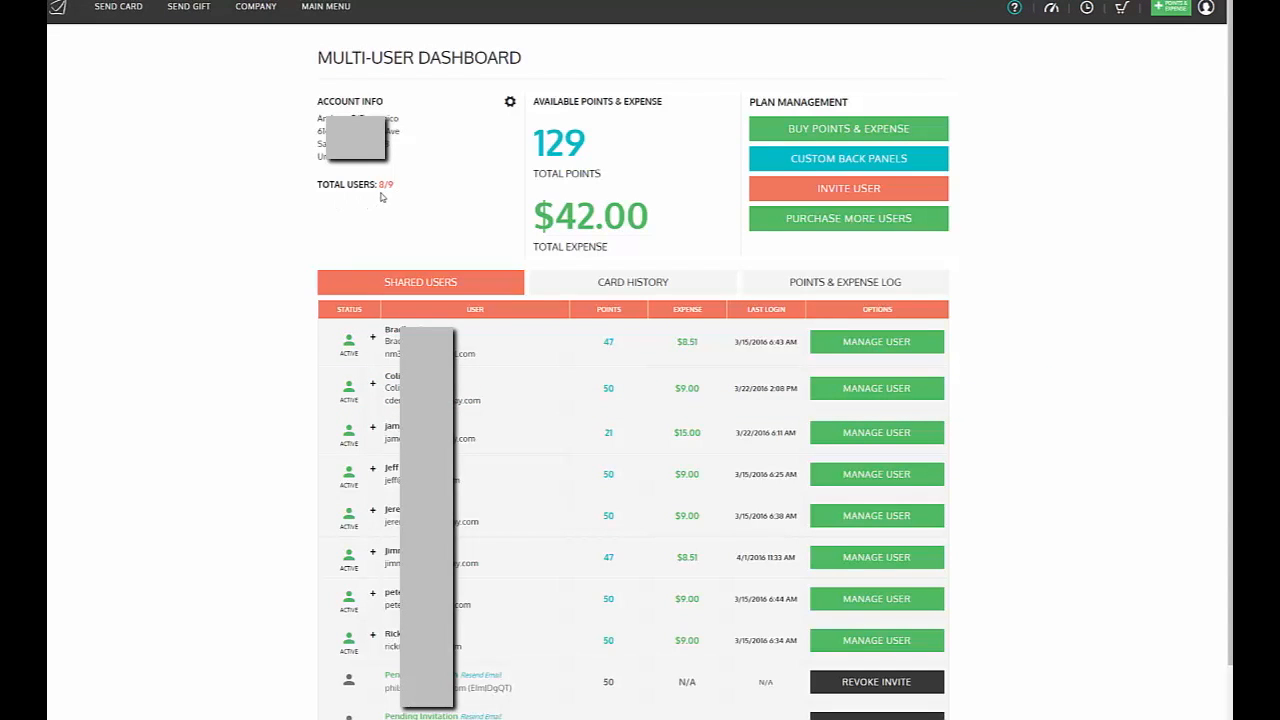
{"action": "mouse_move", "coordinate": [468, 564]}
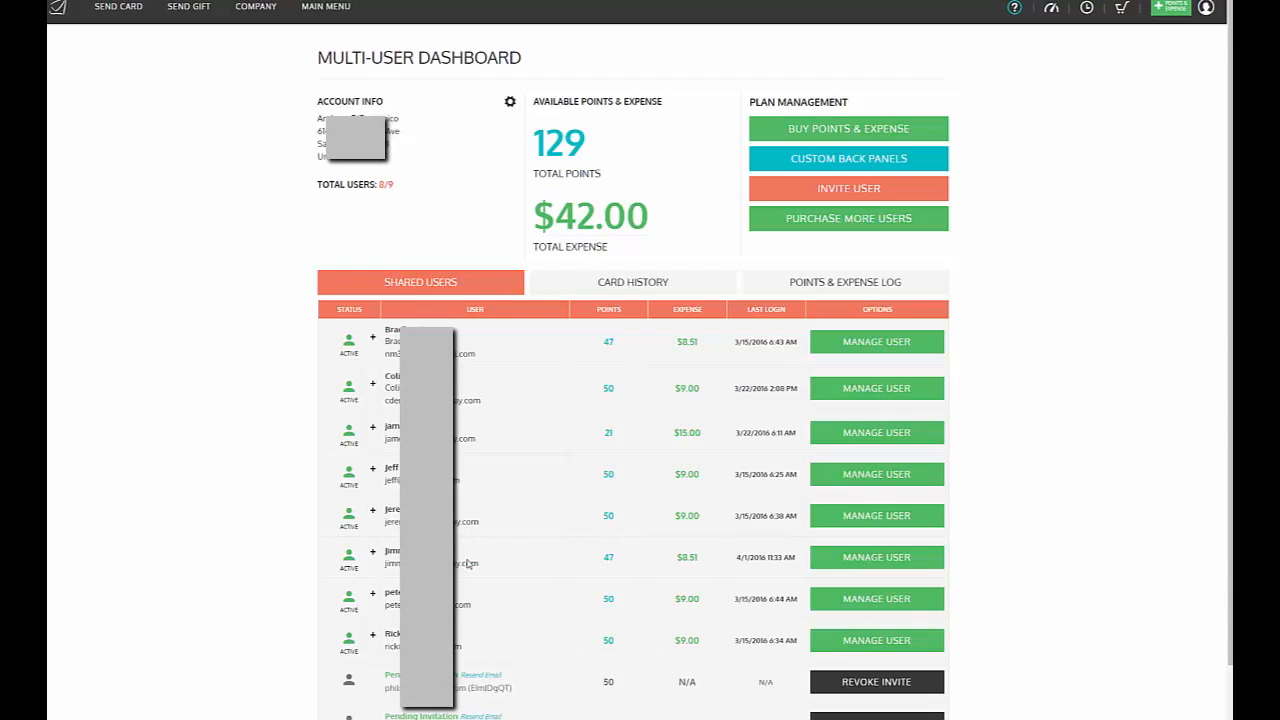
{"action": "mouse_move", "coordinate": [613, 359]}
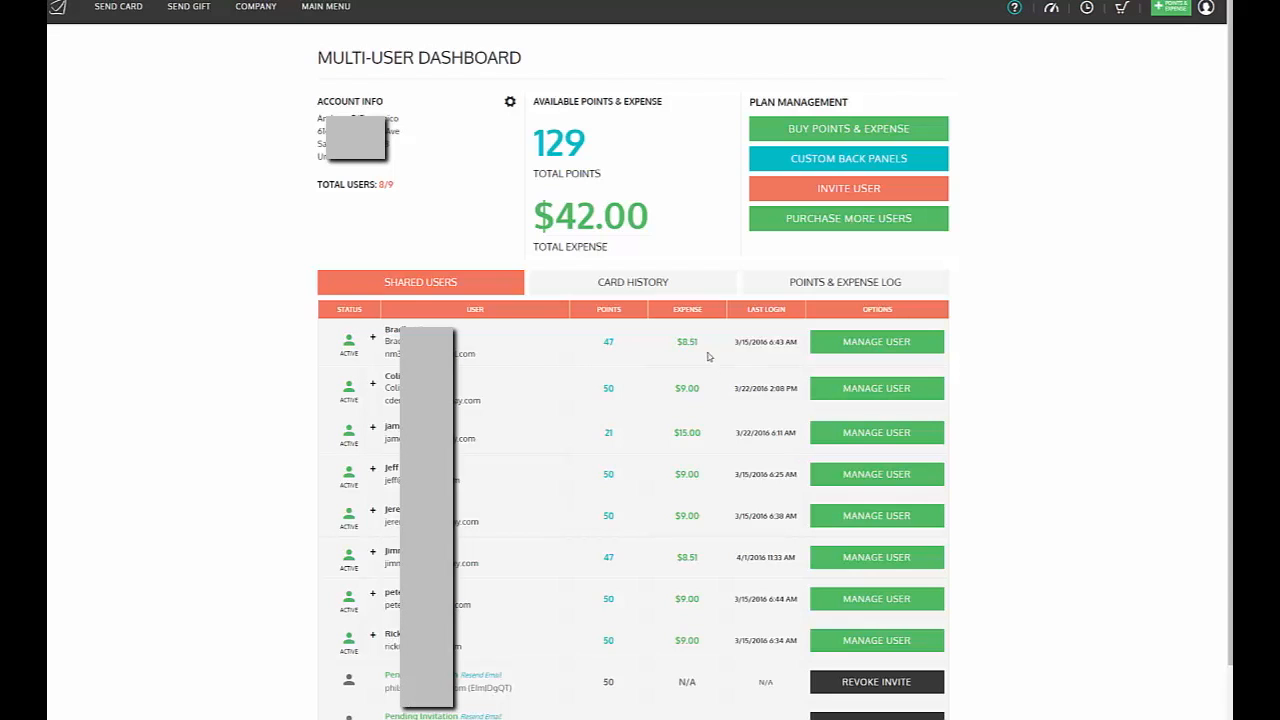
{"action": "mouse_move", "coordinate": [875, 388]}
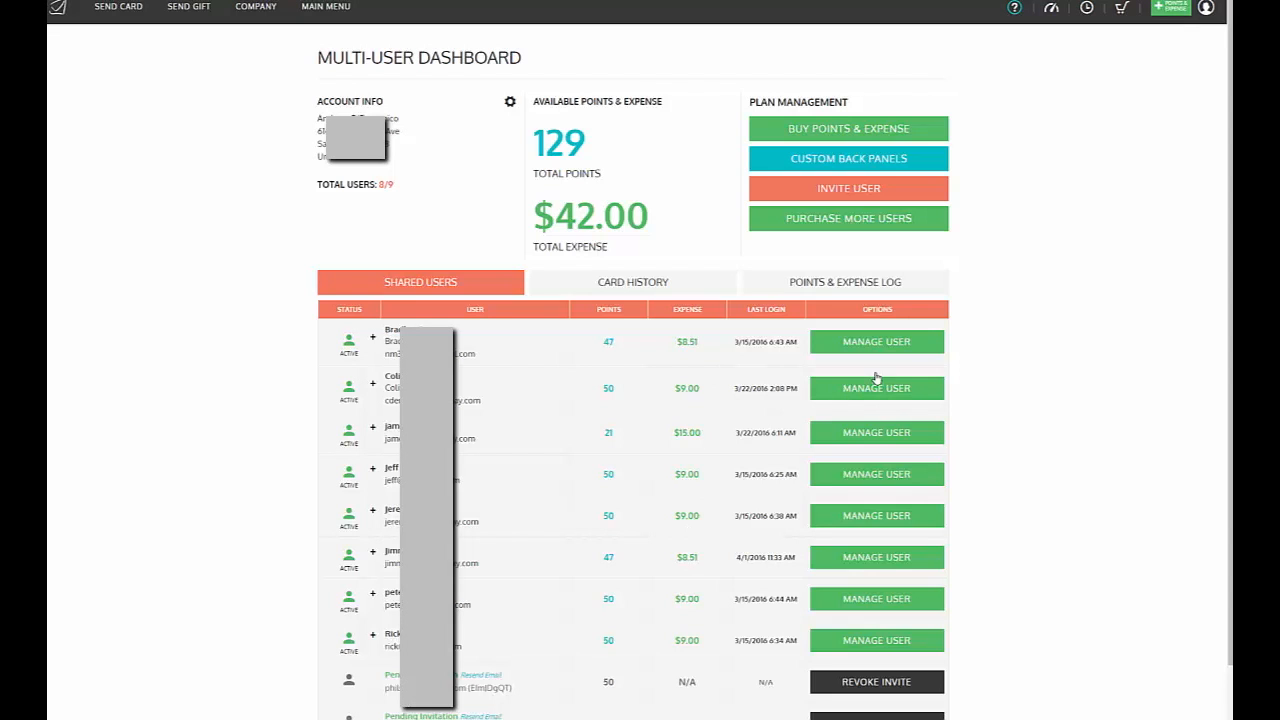
{"action": "left_click", "coordinate": [876, 341]}
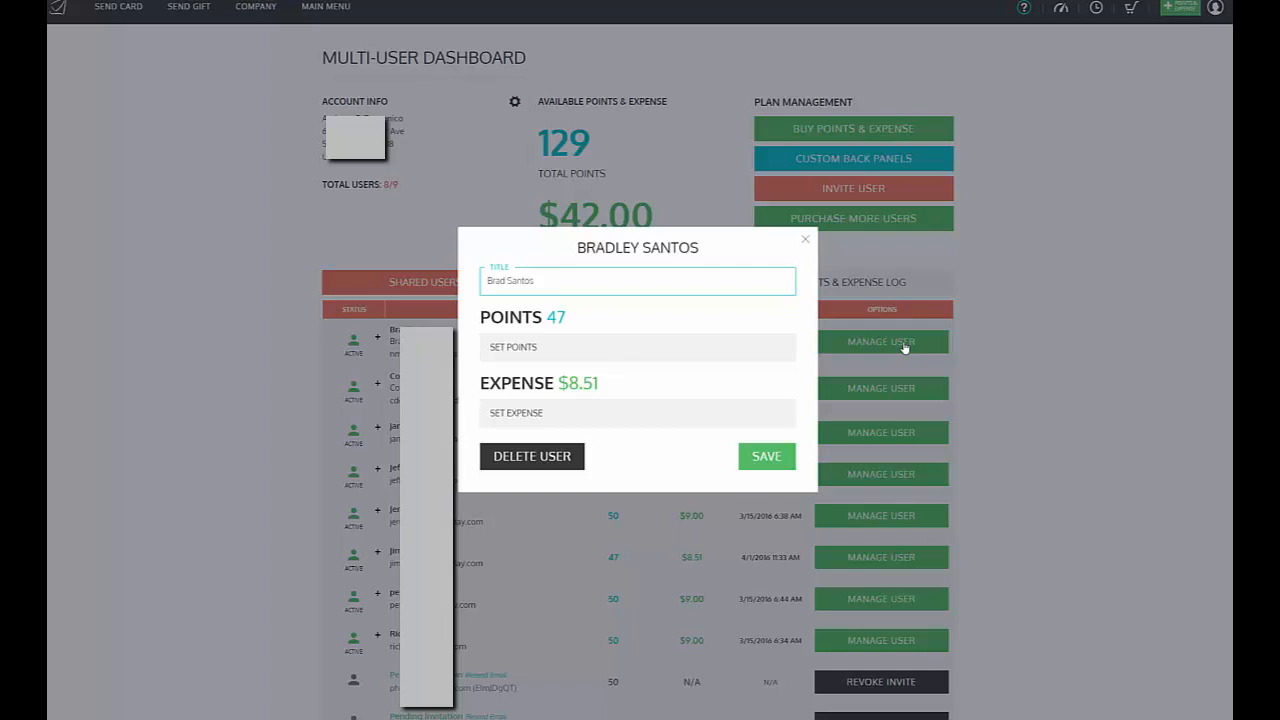
{"action": "mouse_move", "coordinate": [871, 358]}
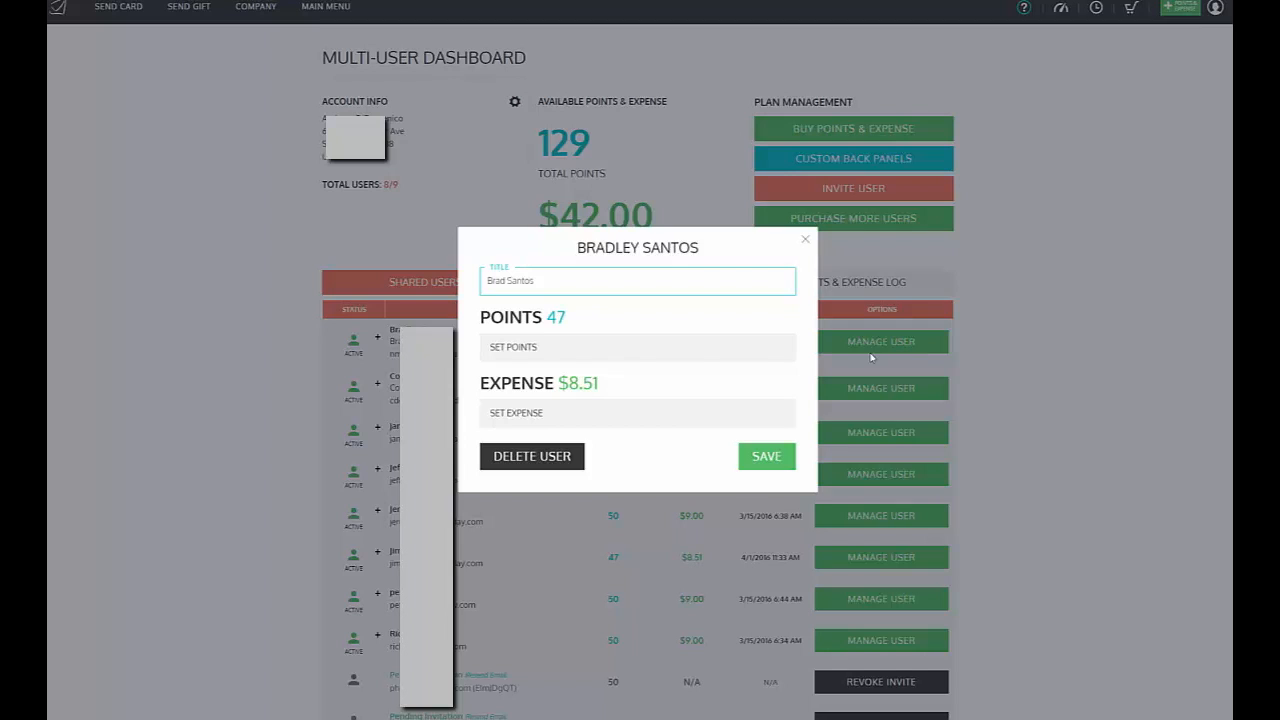
{"action": "mouse_move", "coordinate": [767, 462]}
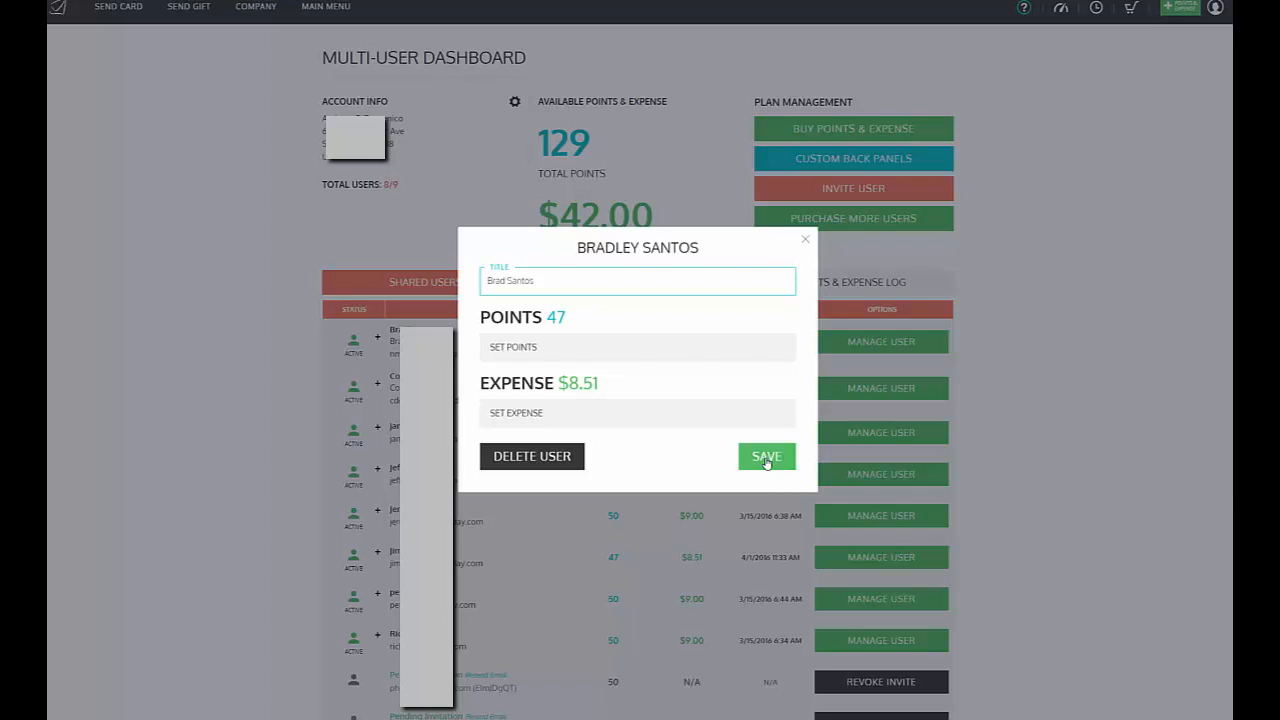
{"action": "left_click", "coordinate": [766, 456]}
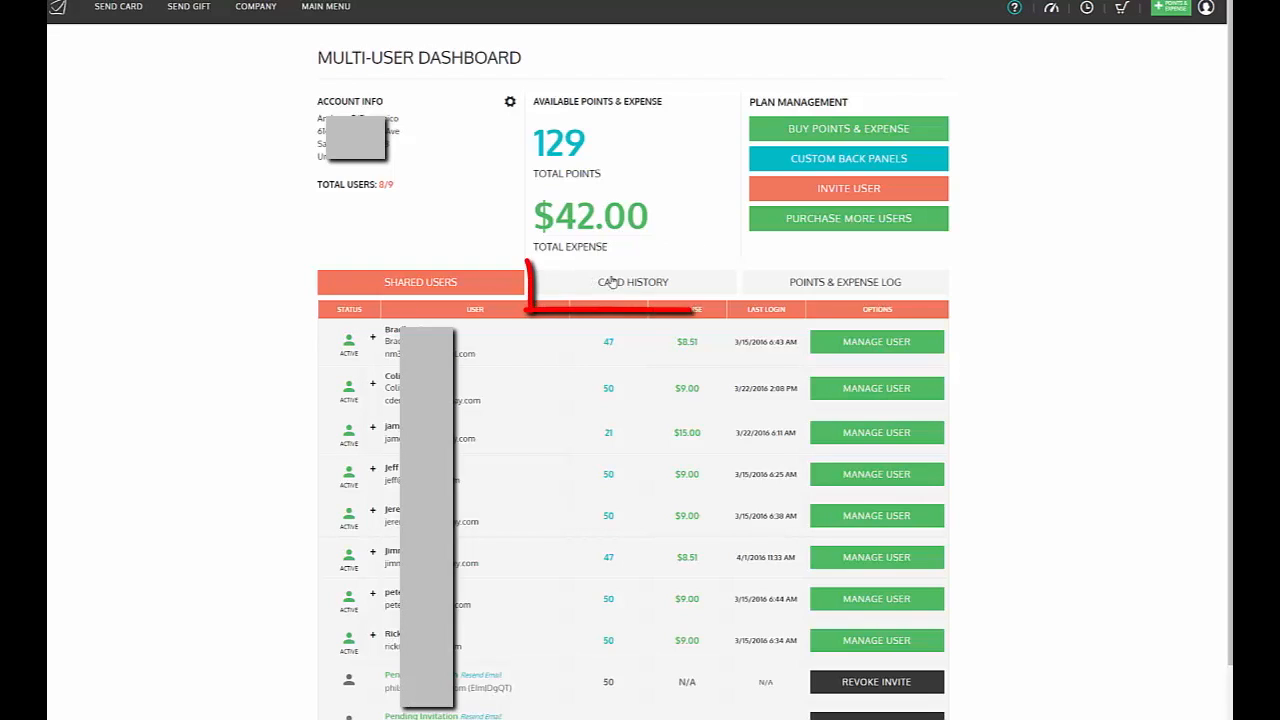
{"action": "left_click", "coordinate": [632, 282]}
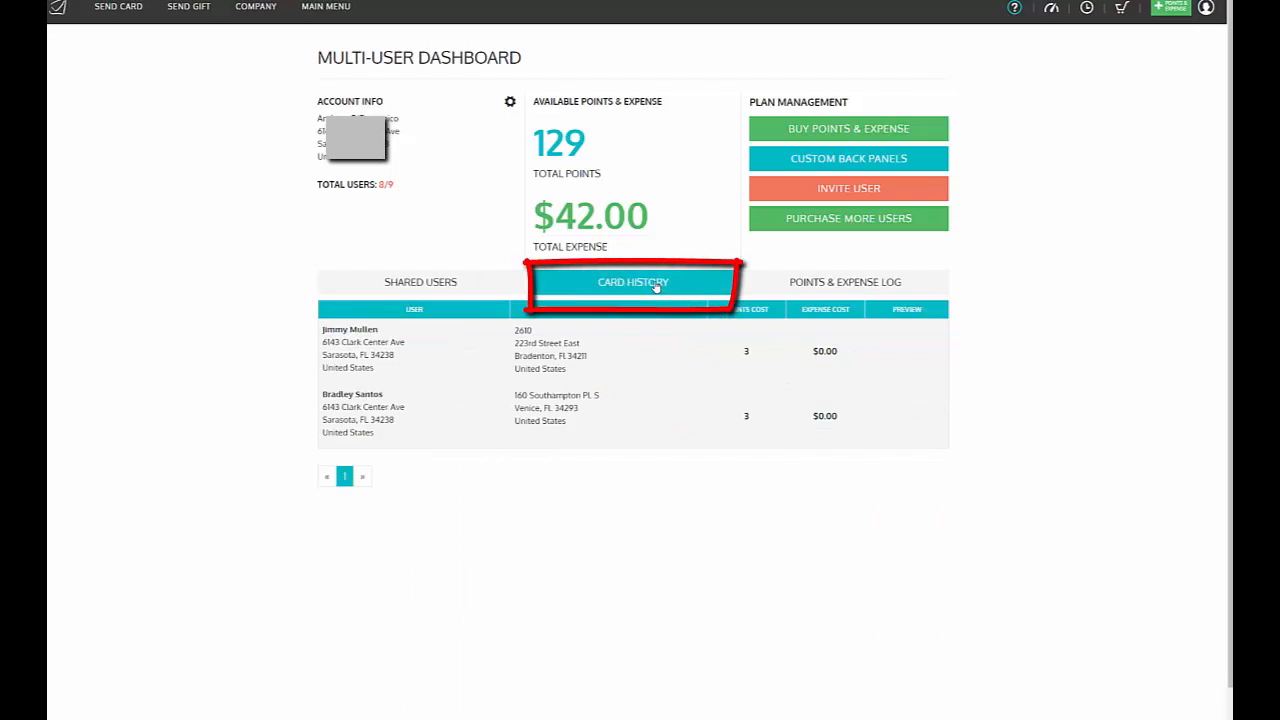
{"action": "left_click", "coordinate": [632, 282]}
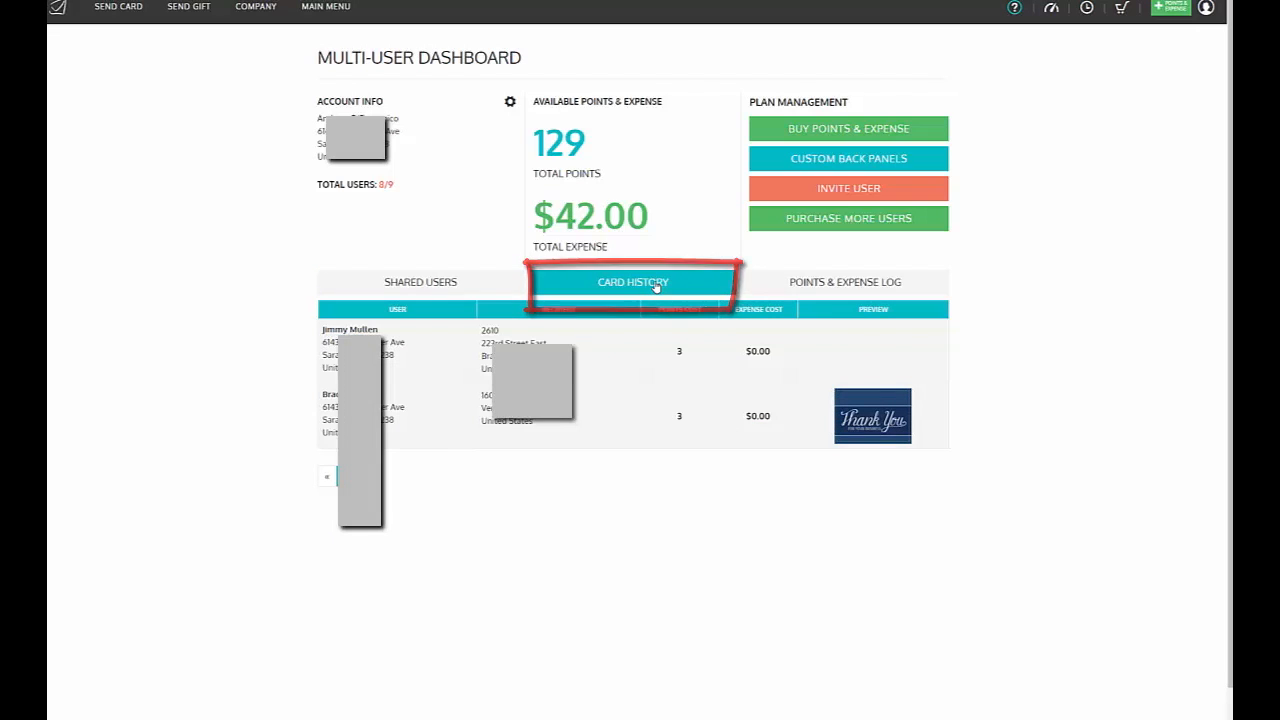
{"action": "left_click", "coordinate": [632, 281]}
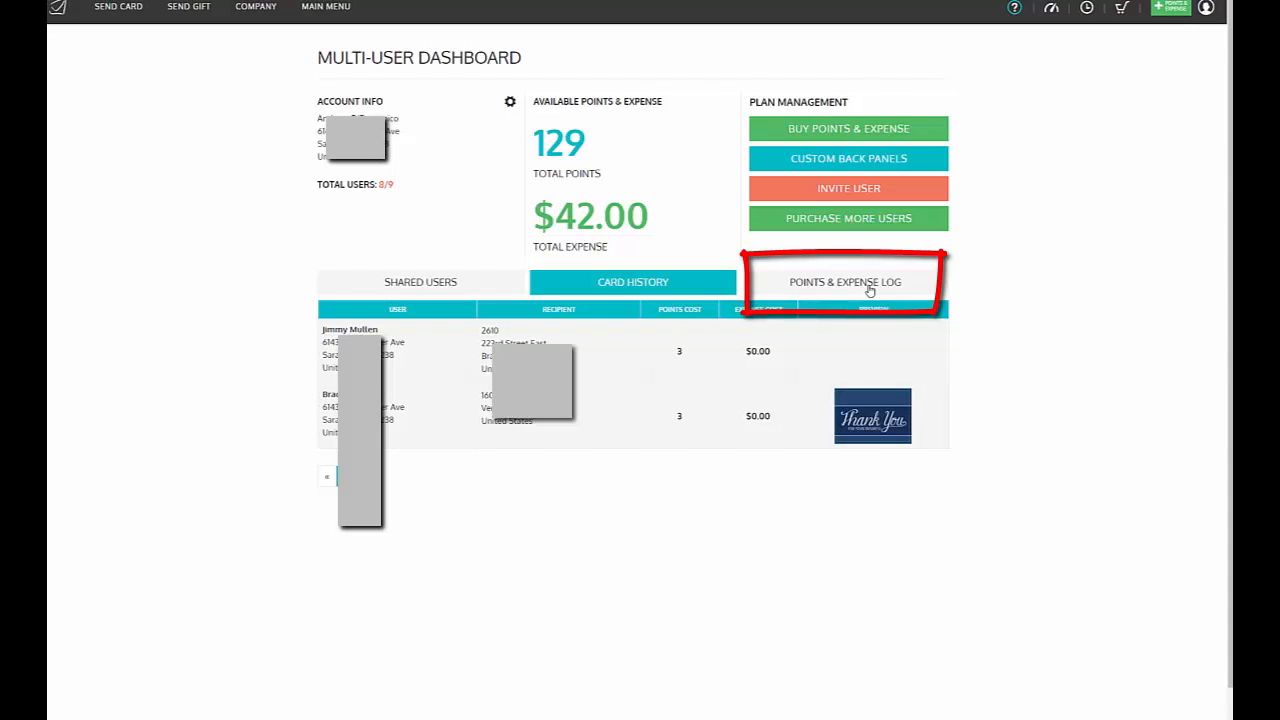
Show the Points & Expense Log with original points, changes, new balances and dates
{"action": "left_click", "coordinate": [845, 281]}
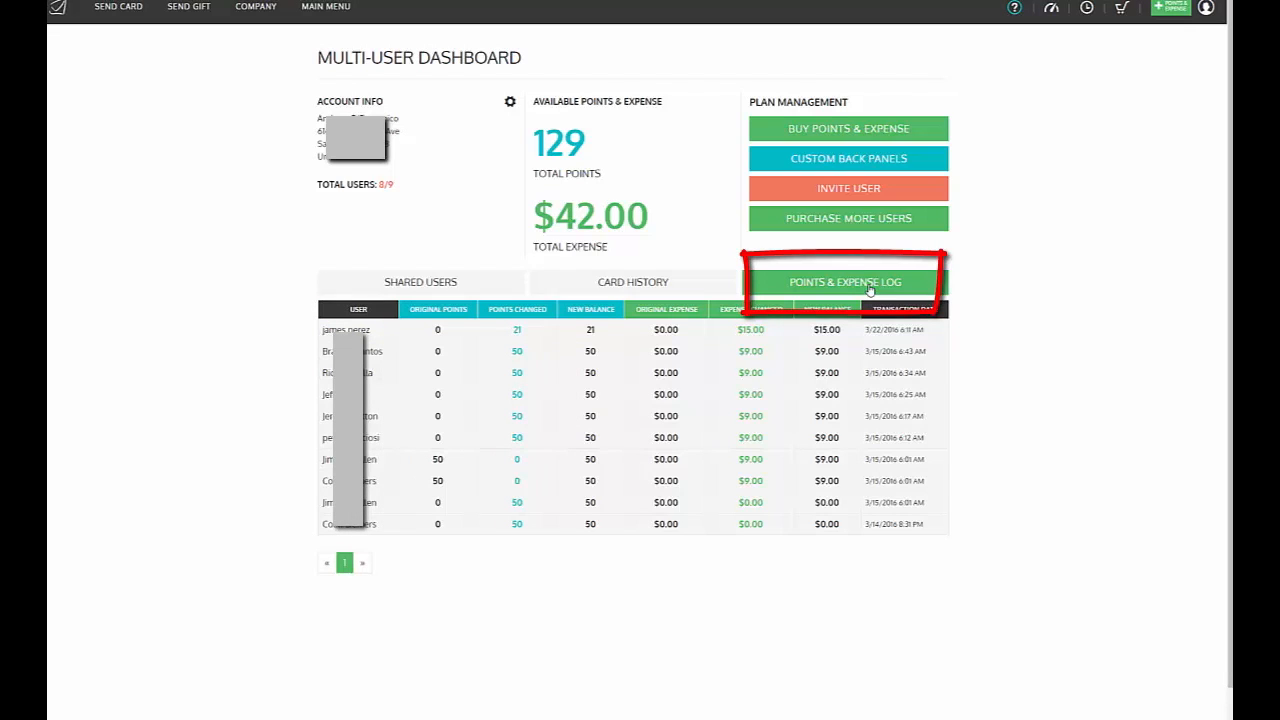
{"action": "left_click", "coordinate": [846, 281]}
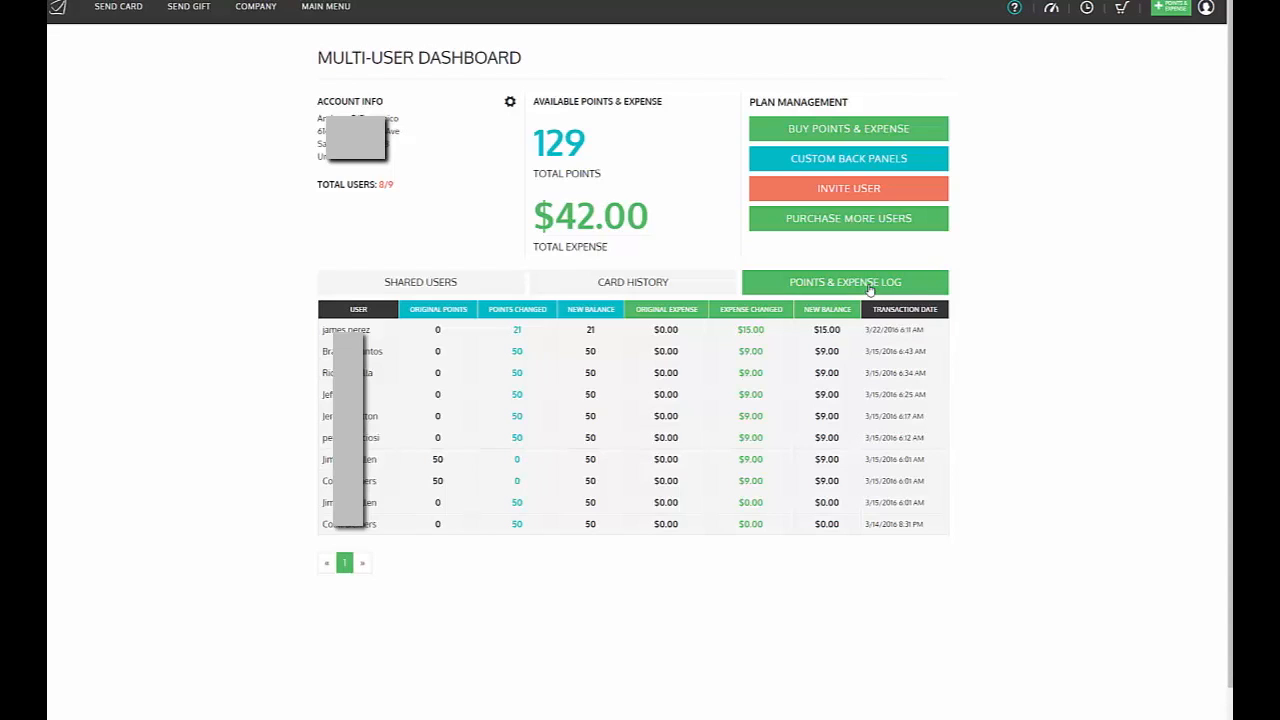
{"action": "mouse_move", "coordinate": [621, 270]}
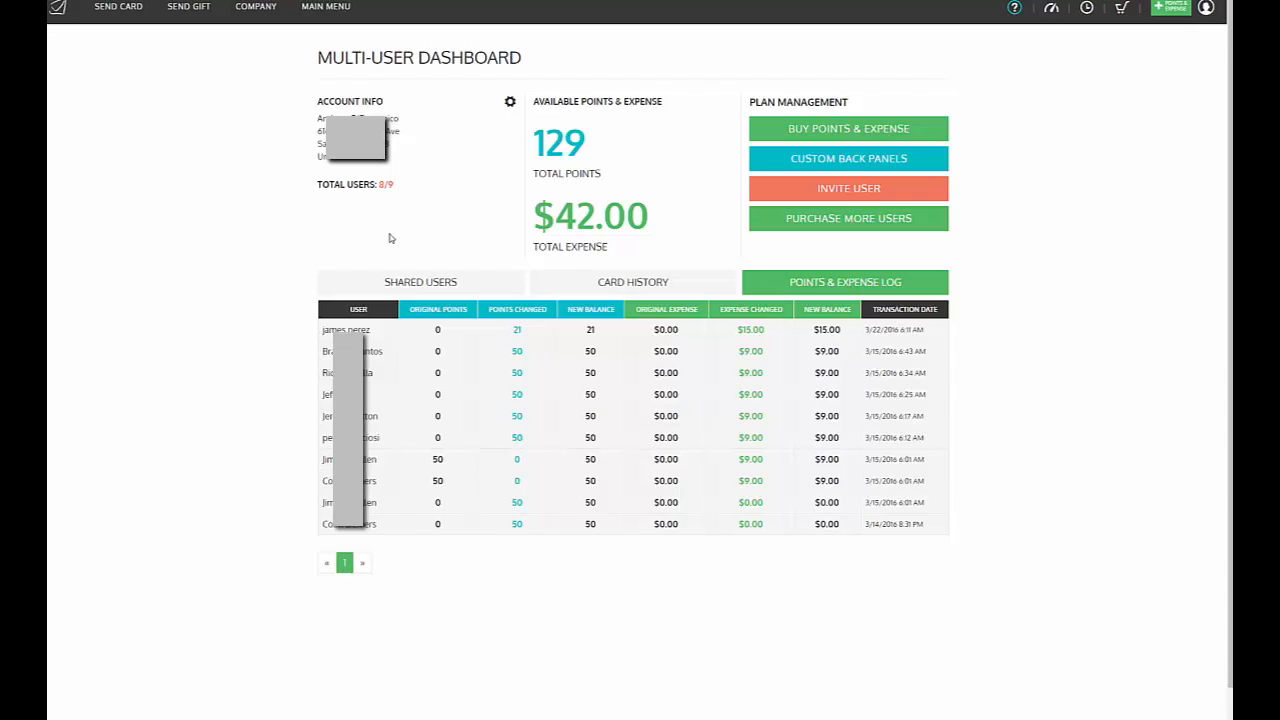
Switch back to the Shared Users tab listing status, points, expense and last login
{"action": "left_click", "coordinate": [420, 282]}
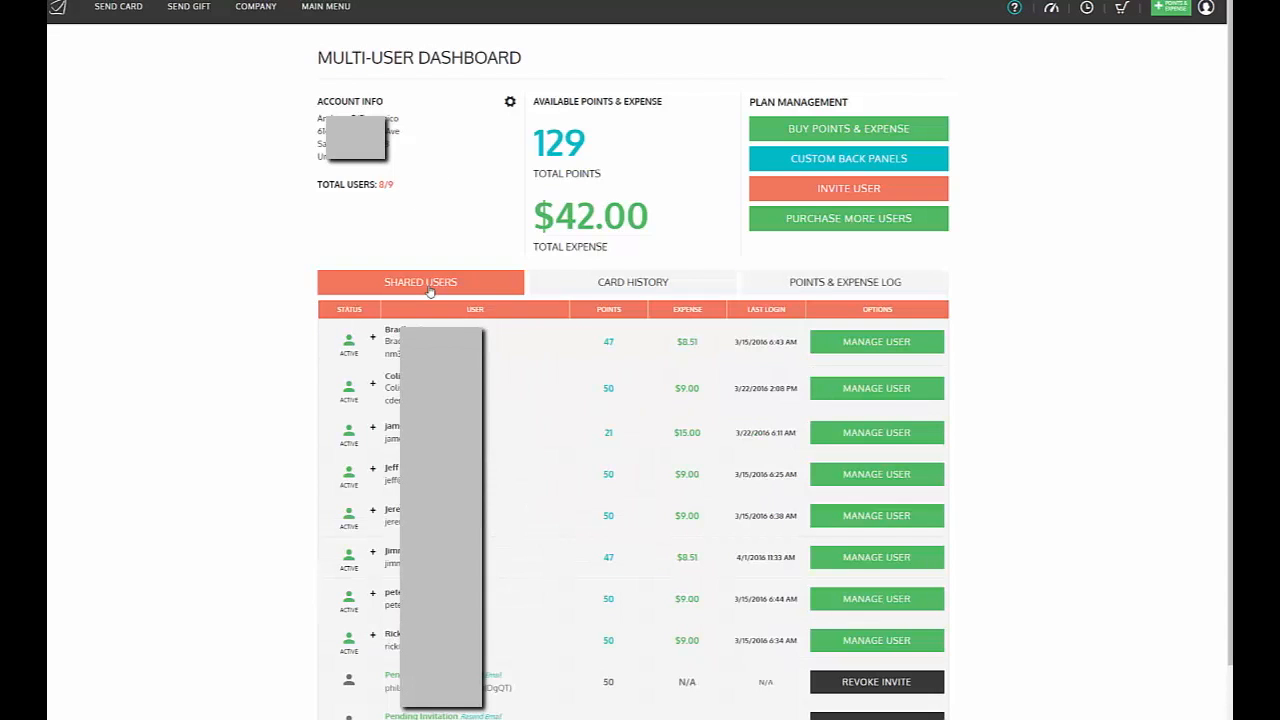
{"action": "mouse_move", "coordinate": [665, 228]}
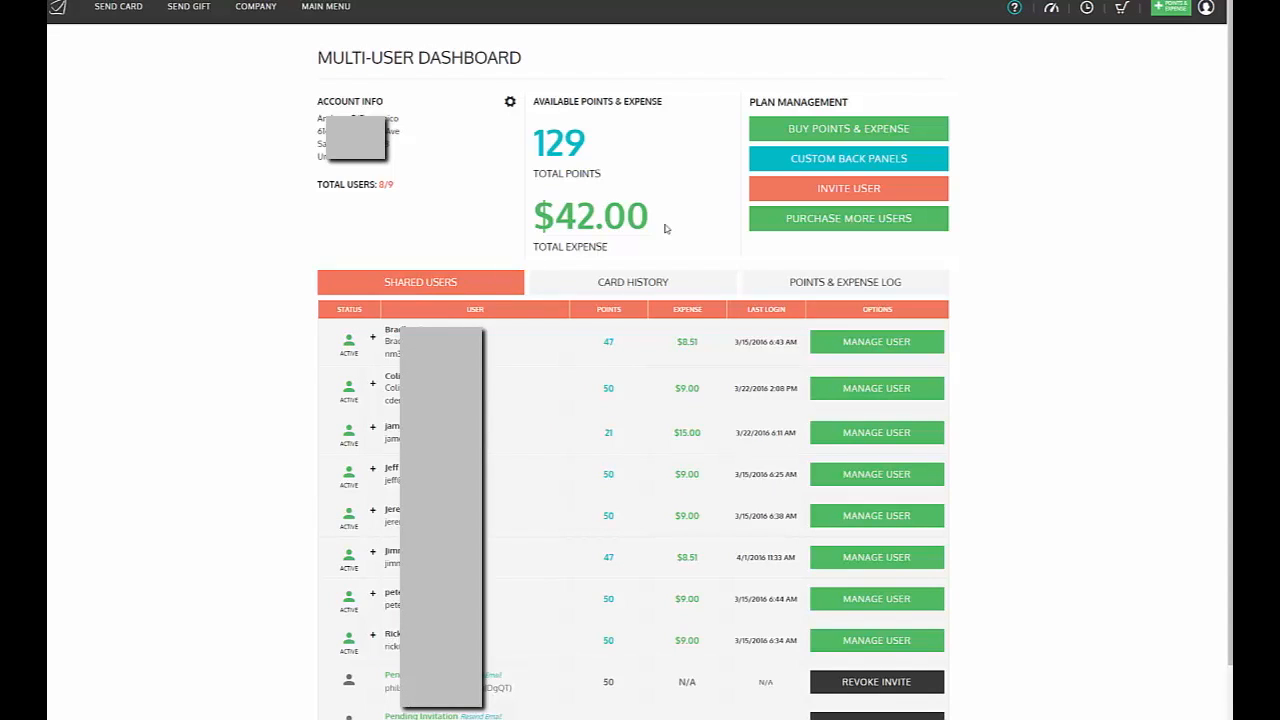
{"action": "mouse_move", "coordinate": [990, 170]}
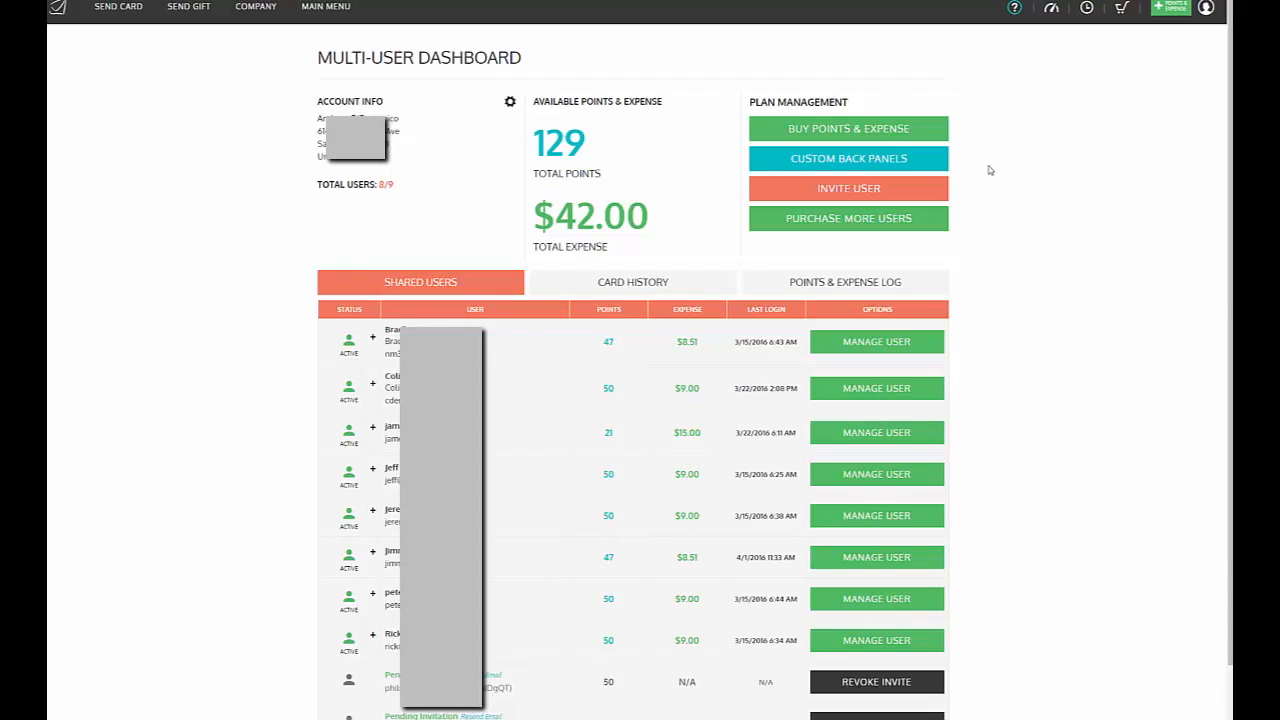
{"action": "mouse_move", "coordinate": [215, 176]}
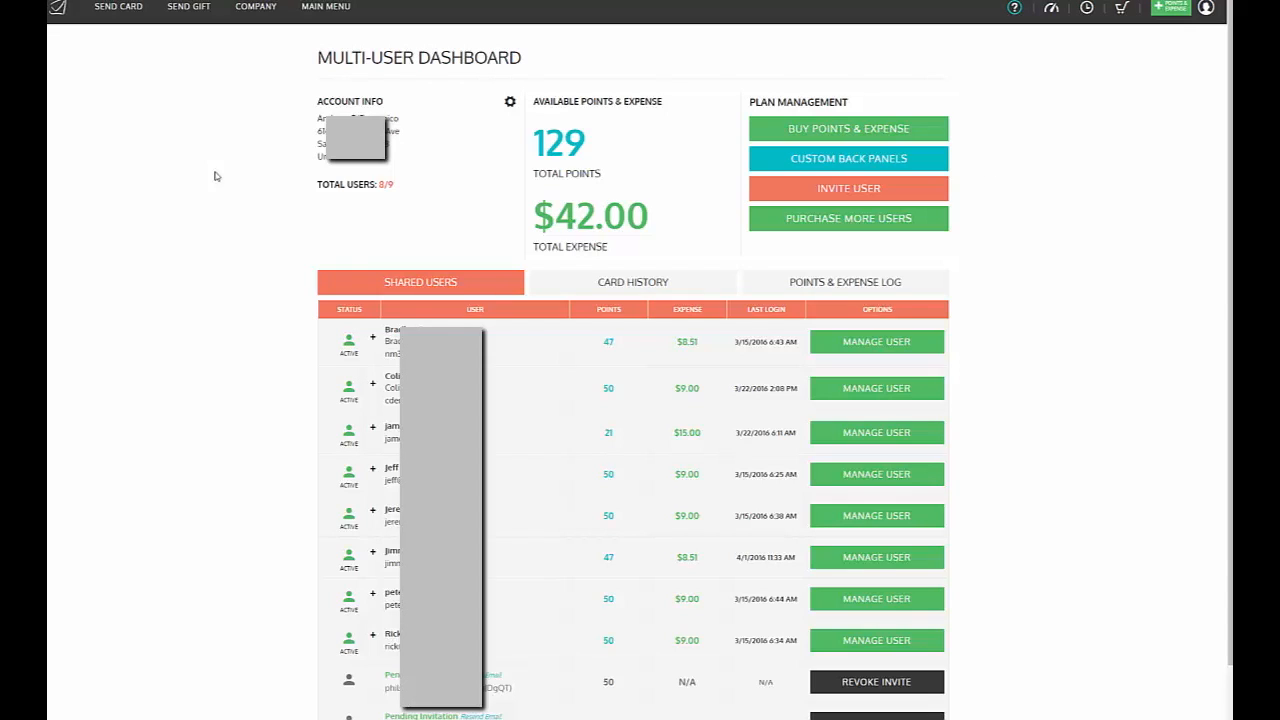
{"action": "mouse_move", "coordinate": [218, 190]}
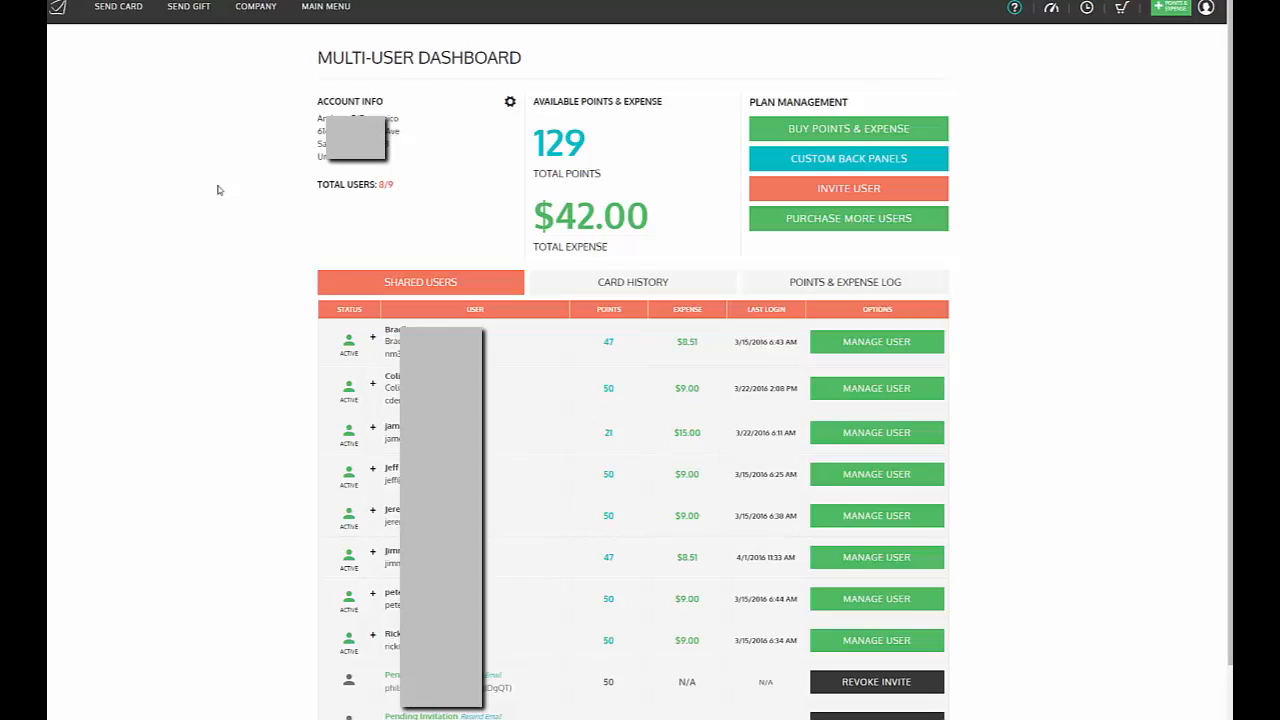